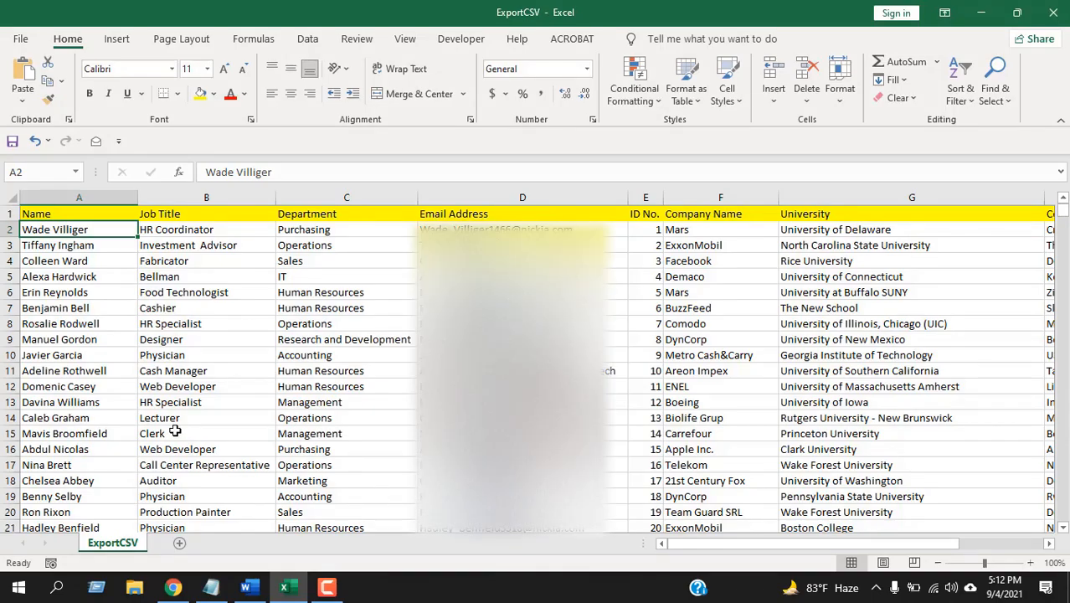
Freeze the Name column via View > Freeze First Column, then scroll sideways to check it stays put
{"action": "scroll", "scroll_direction": "right", "scroll_amount": 3}
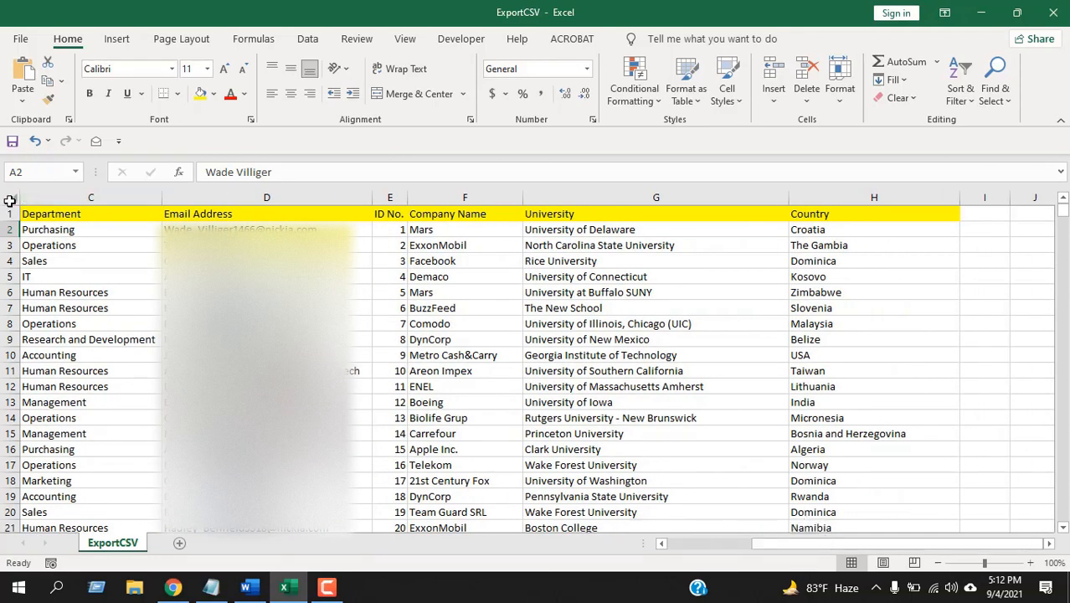
{"action": "left_click", "coordinate": [90, 197]}
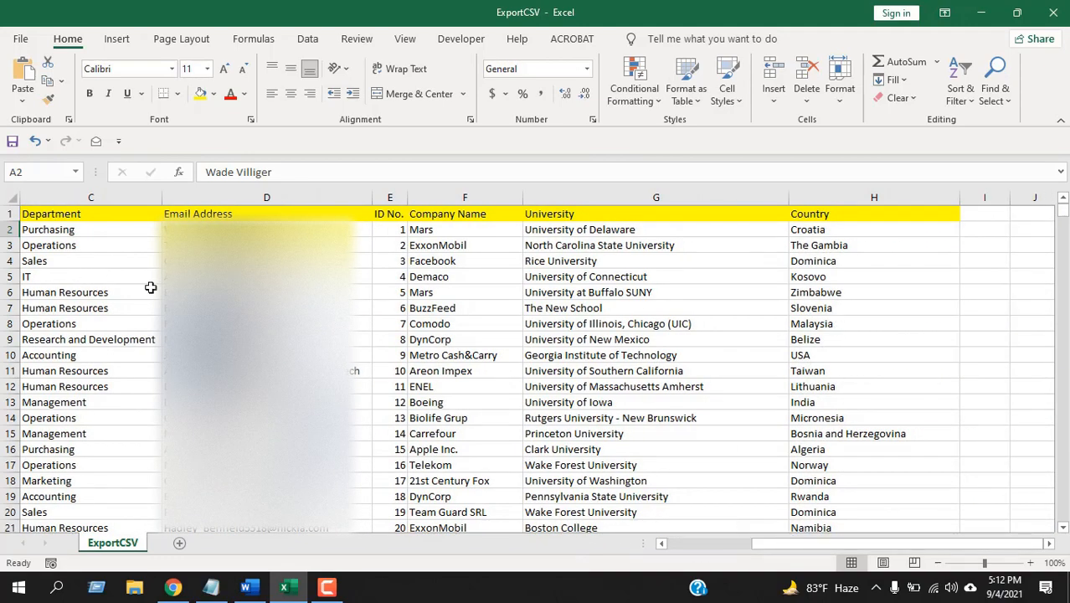
{"action": "mouse_move", "coordinate": [23, 244]}
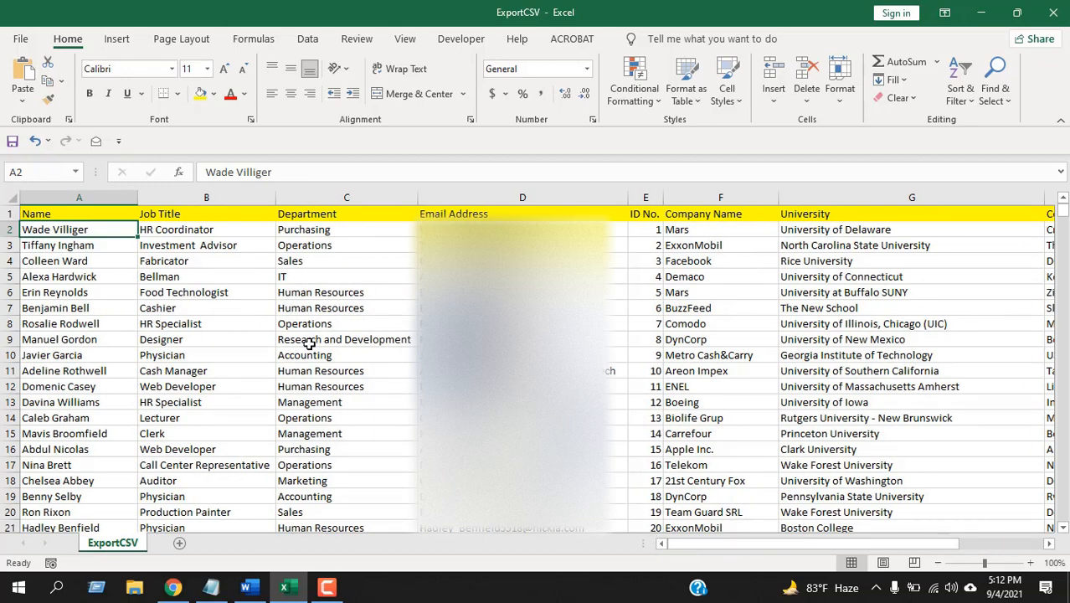
{"action": "mouse_move", "coordinate": [411, 132]}
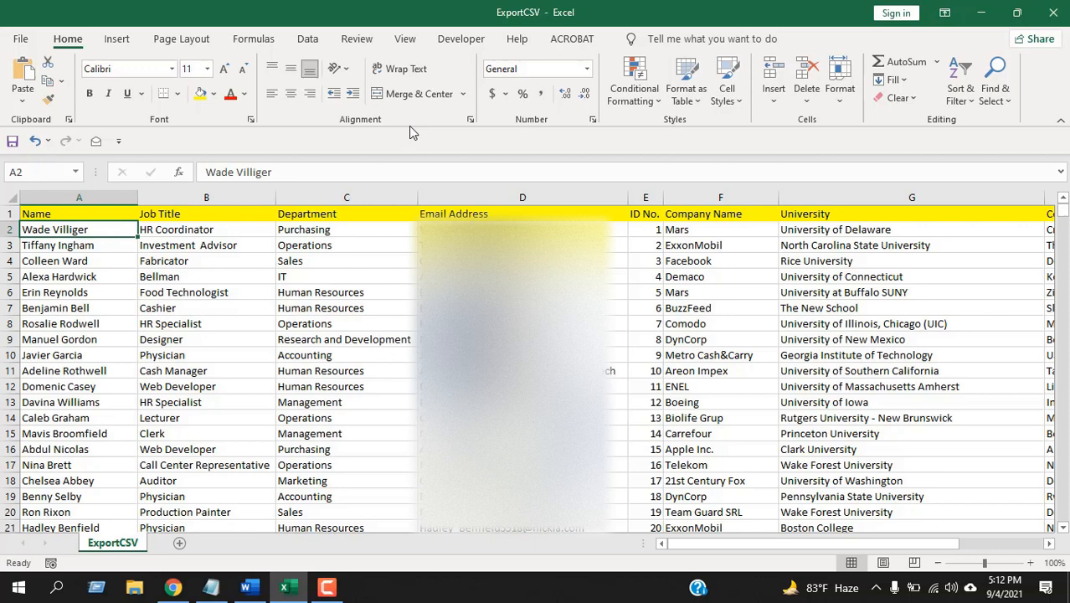
{"action": "left_click", "coordinate": [528, 80]}
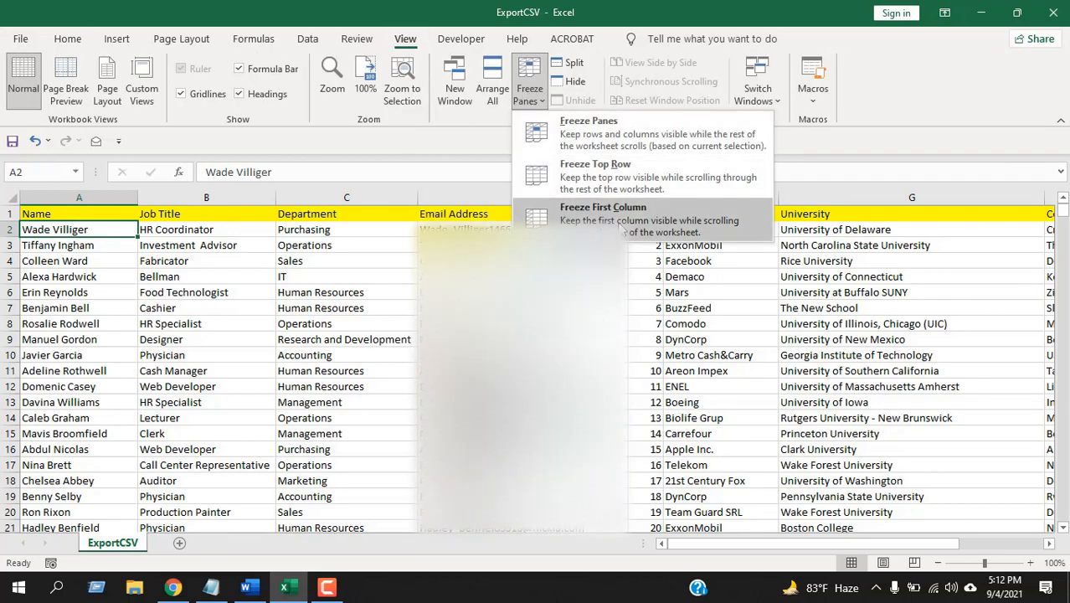
{"action": "left_click", "coordinate": [603, 207]}
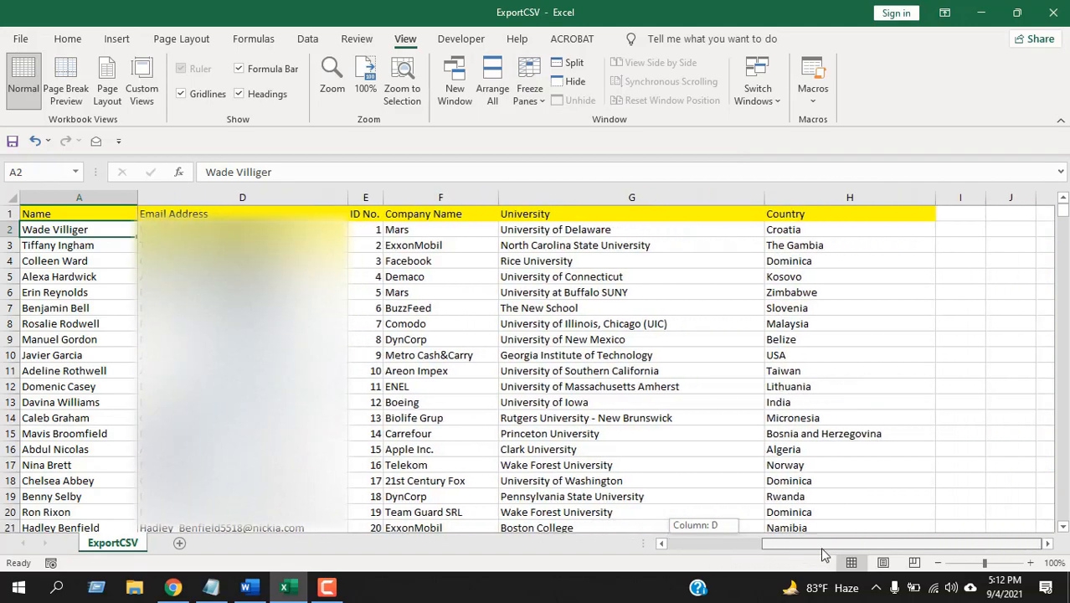
{"action": "scroll", "scroll_direction": "left", "scroll_amount": 3}
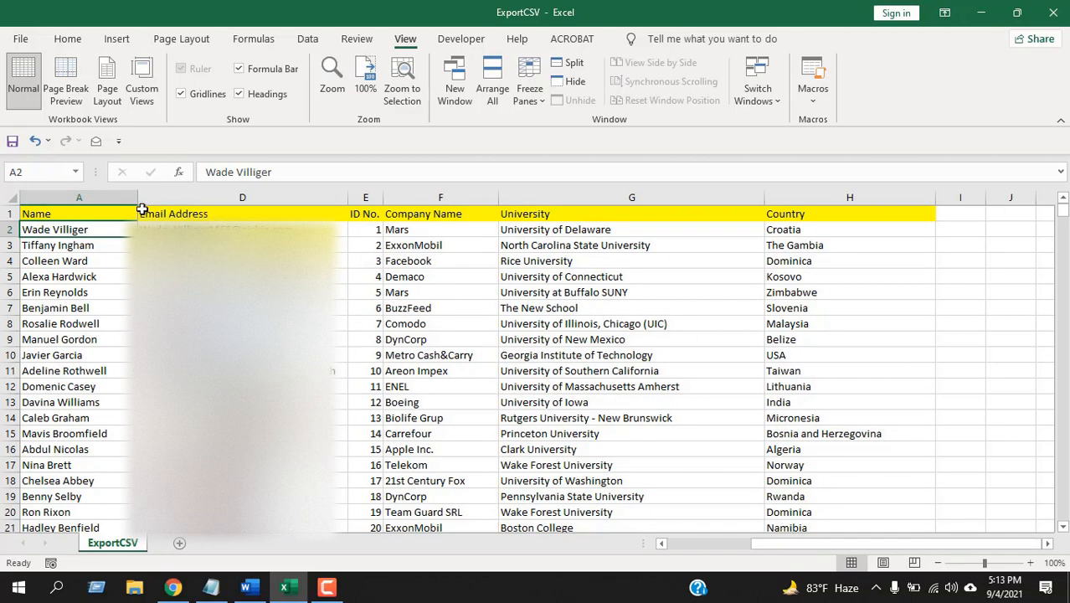
{"action": "left_click", "coordinate": [79, 197]}
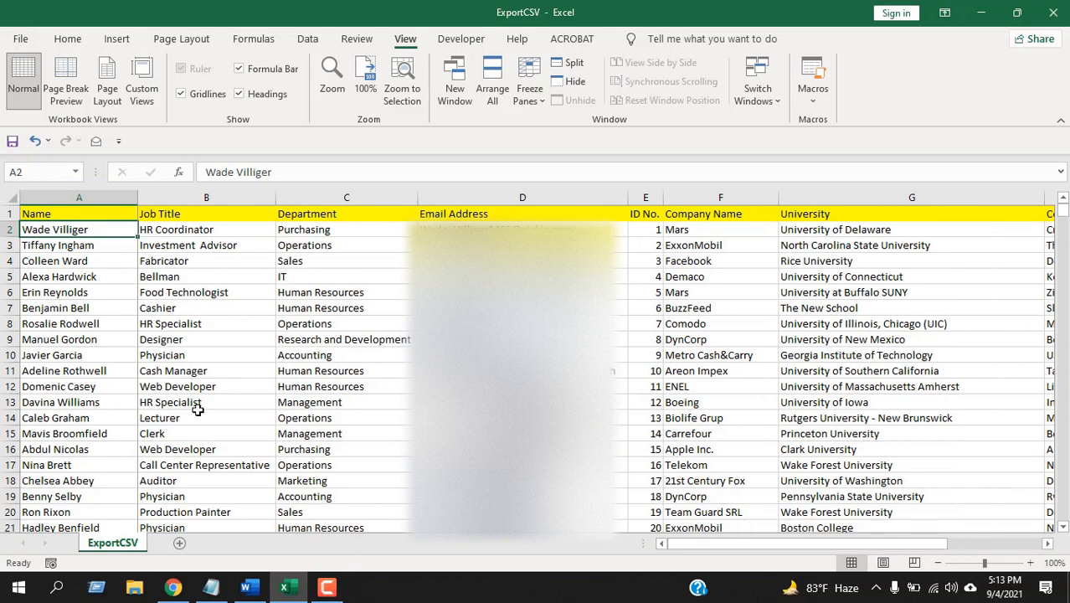
Unfreeze panes from the View tab and scroll to confirm all columns move together
{"action": "left_click", "coordinate": [529, 80]}
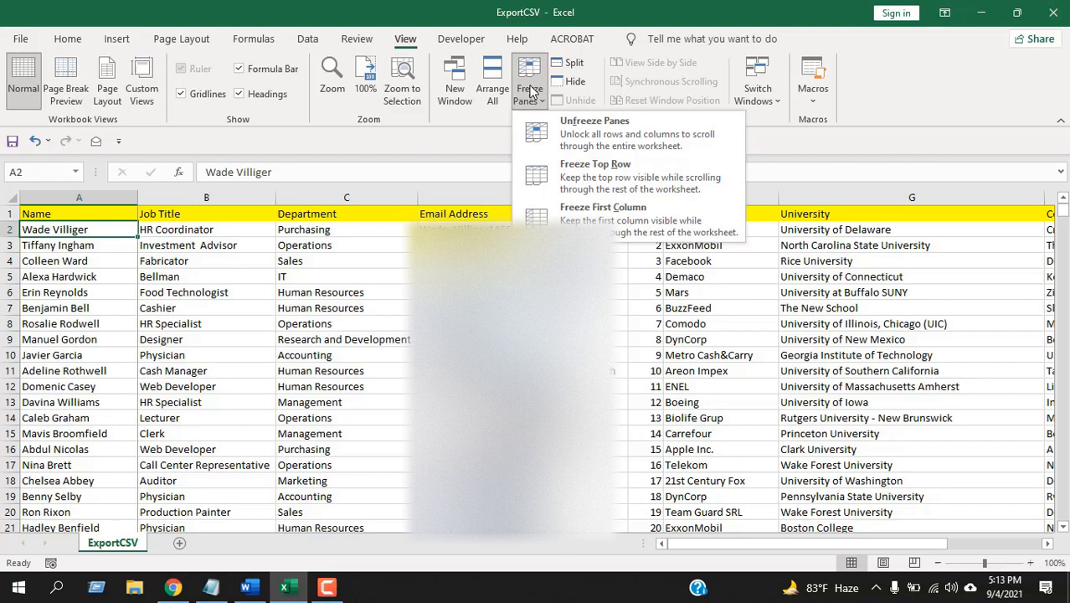
{"action": "mouse_move", "coordinate": [583, 134]}
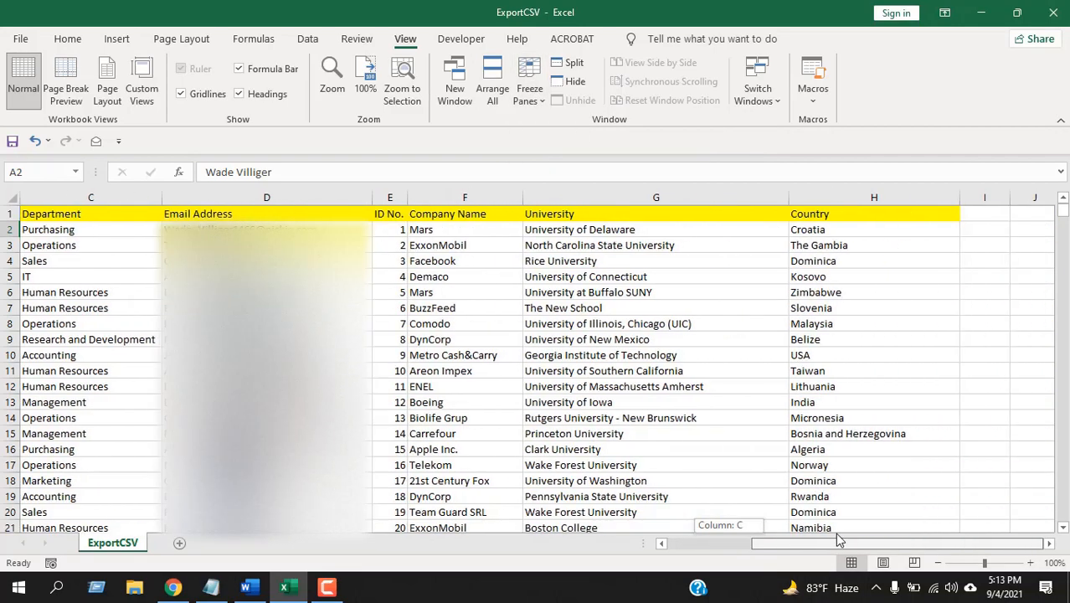
{"action": "scroll", "scroll_direction": "left", "scroll_amount": 3}
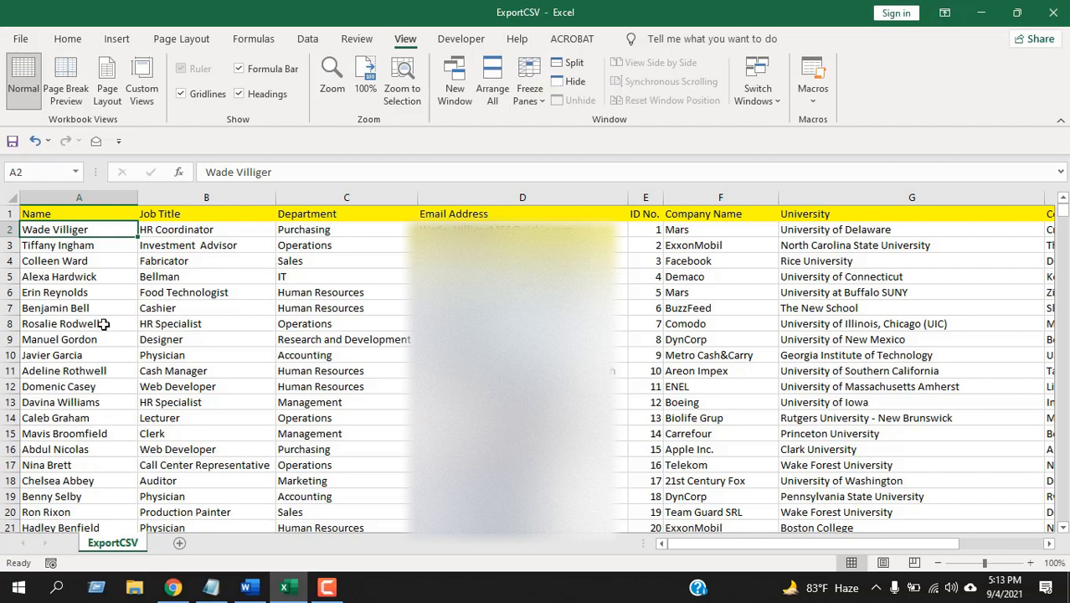
{"action": "mouse_move", "coordinate": [107, 324]}
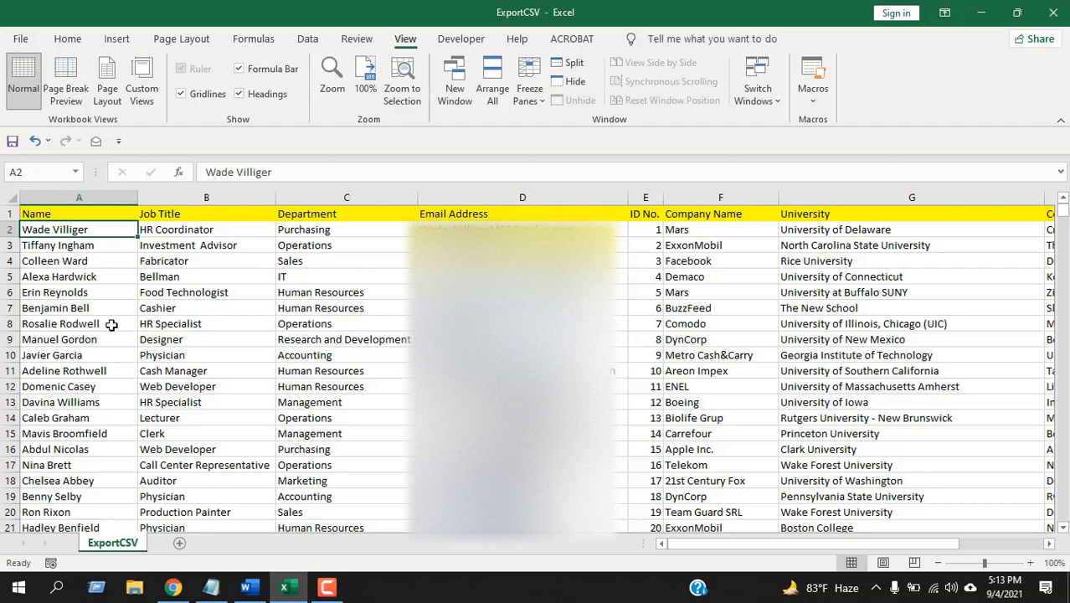